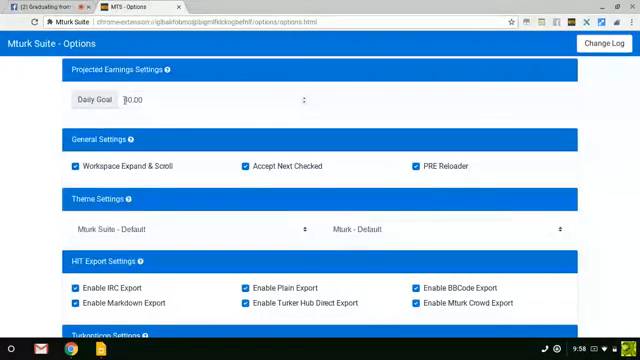
# Enter 40.00 as the Projected Earnings daily goal and confirm it
pyautogui.write('40.00')
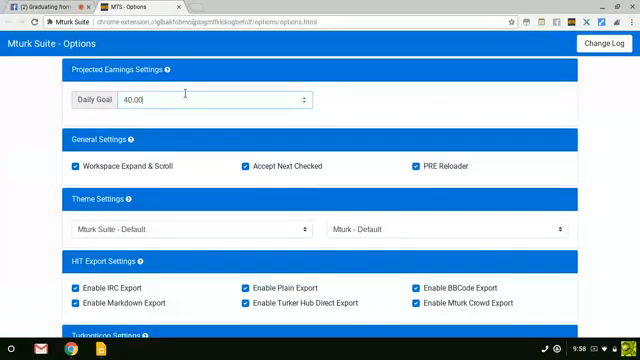
pyautogui.click(611, 46)
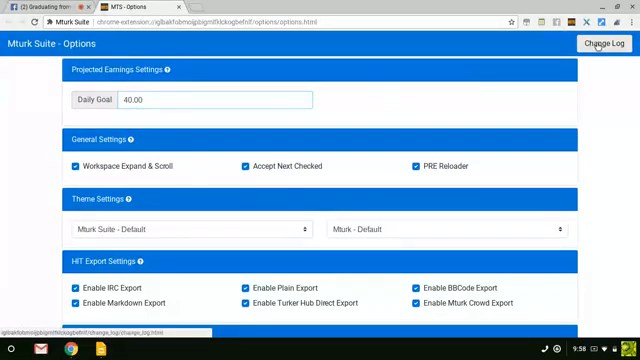
# View the change log, then switch to the HIT Finder page
pyautogui.click(607, 46)
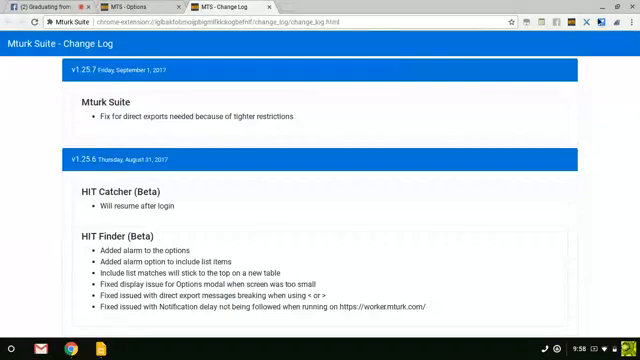
pyautogui.click(168, 9)
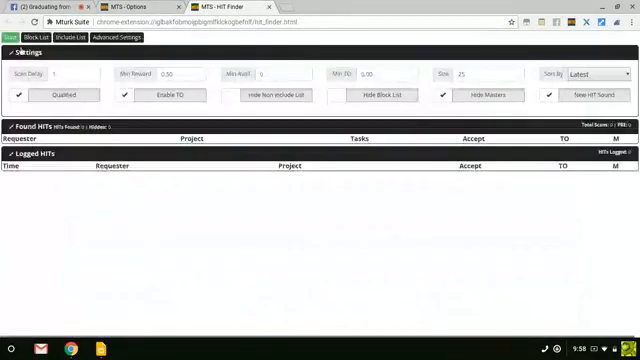
# Start the HIT Finder scan and scroll through the found HITs
pyautogui.click(13, 37)
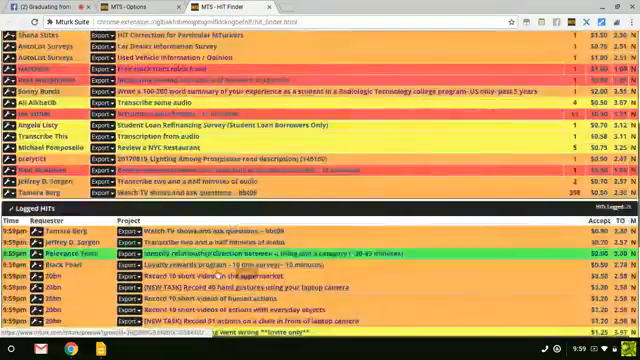
pyautogui.scroll(-3)
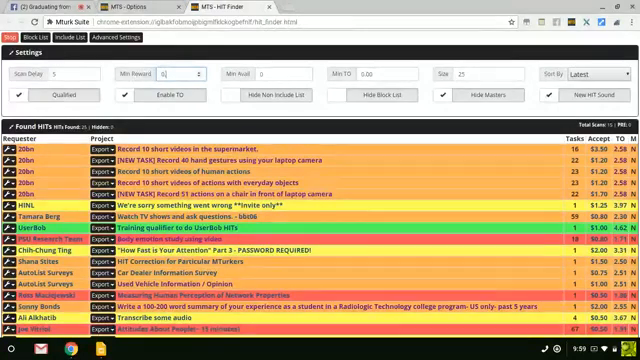
# Set HIT Finder's Min Reward to 0.10 and Scan Delay to 5
pyautogui.write('0.10')
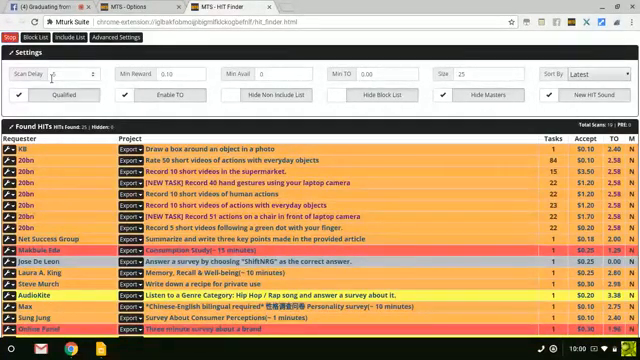
pyautogui.write('5')
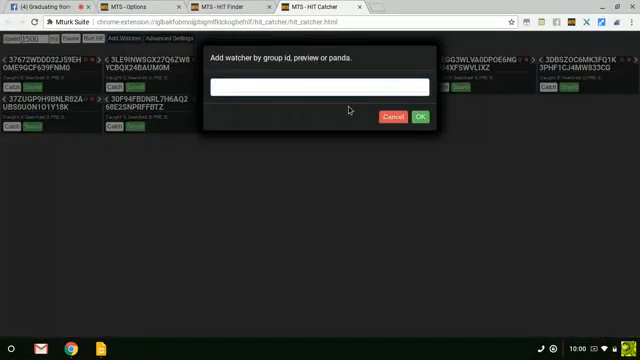
# Select the id field to enter a new HIT Catcher watcher
pyautogui.click(320, 90)
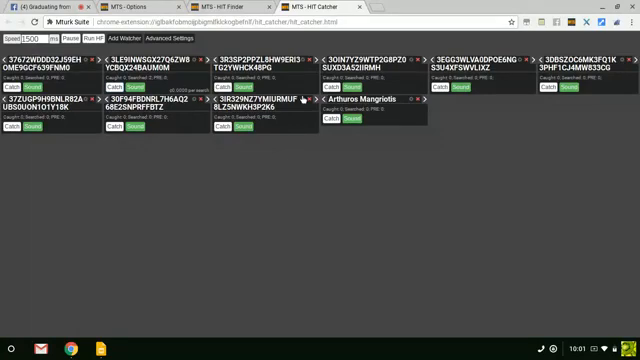
pyautogui.moveTo(302, 98)
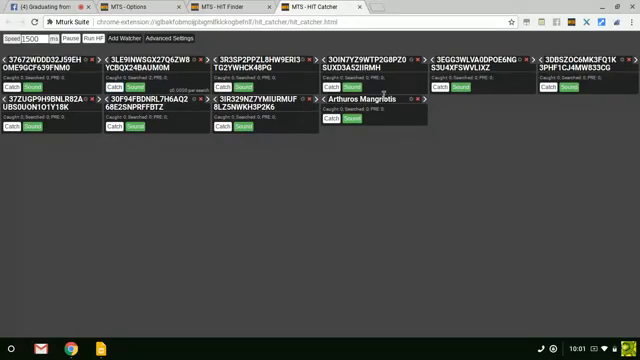